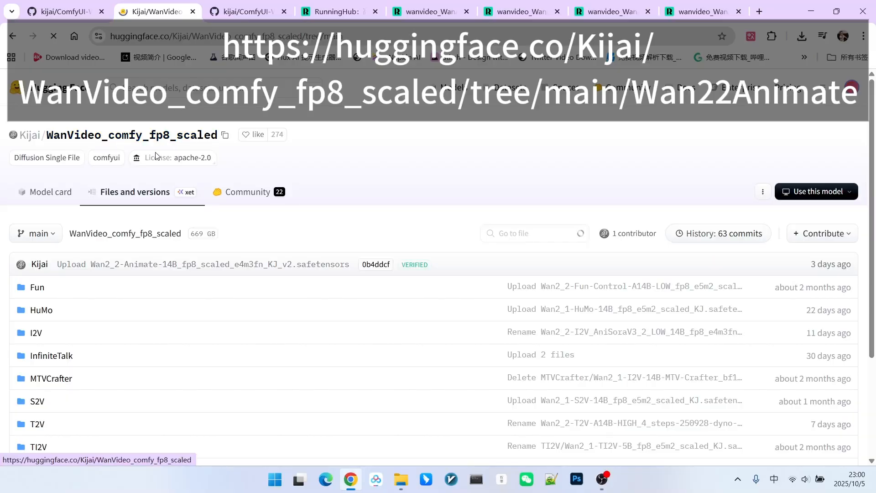
View the Wan22Animate folder listing the three Wan2.2 Animate 14B safetensors files
scroll(down, 3)
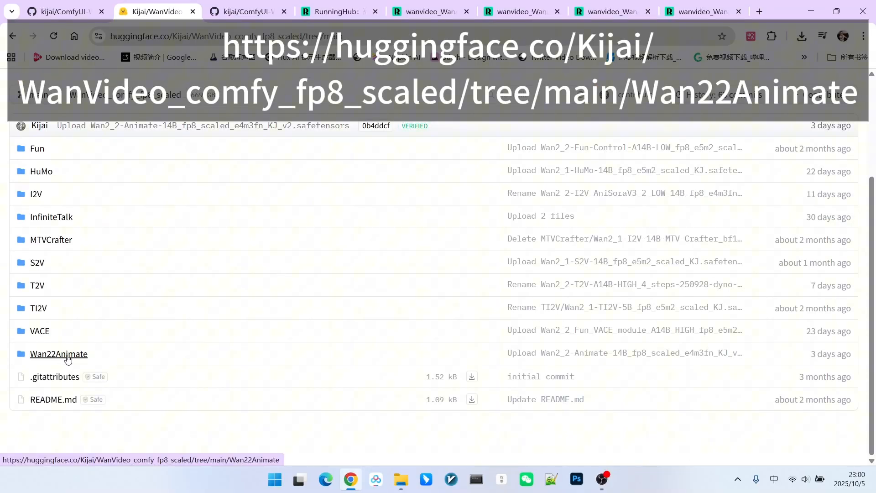
click(58, 354)
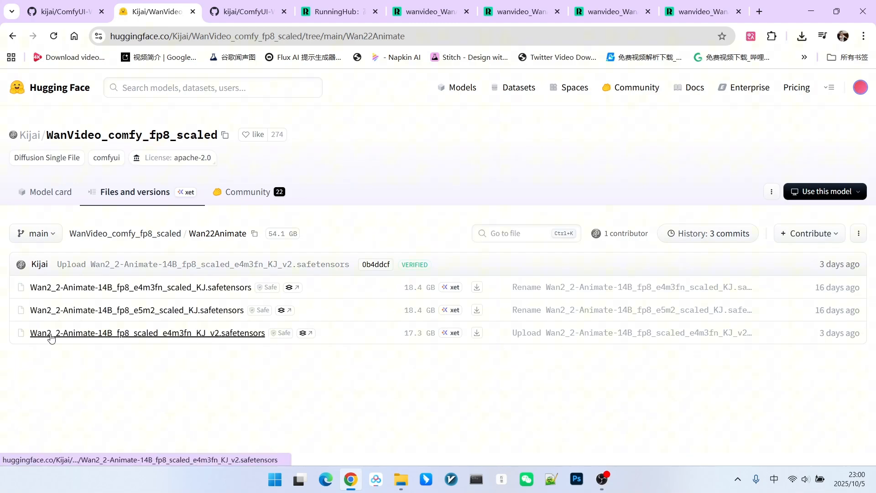
mouse_move(144, 335)
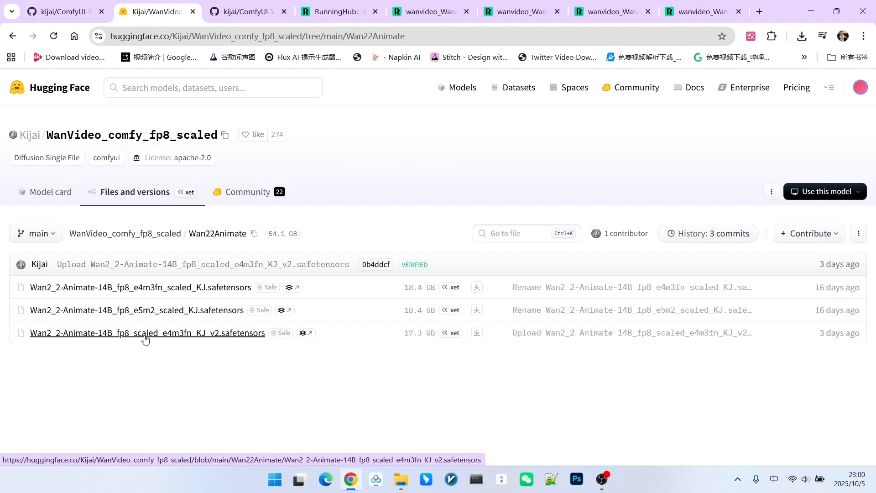
mouse_move(241, 346)
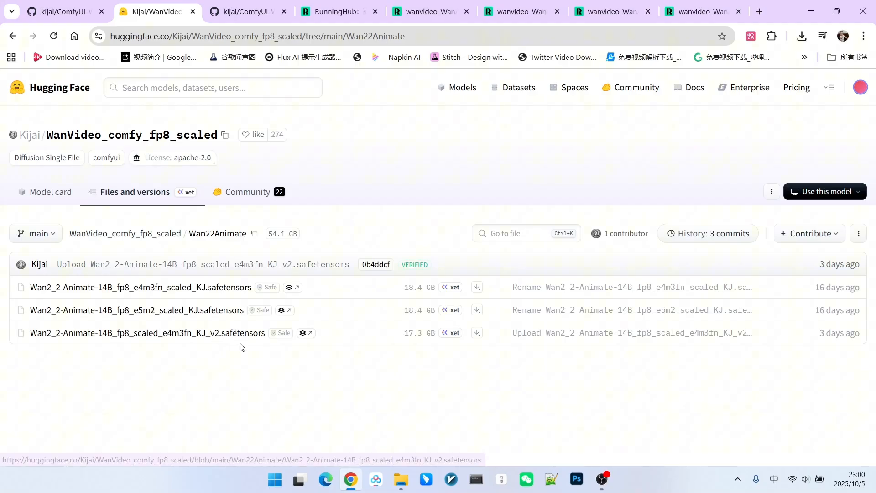
mouse_move(439, 343)
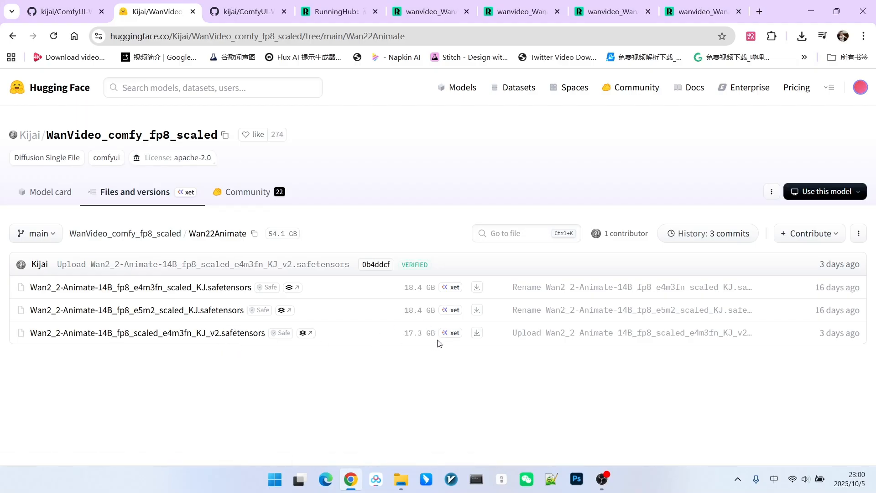
mouse_move(391, 281)
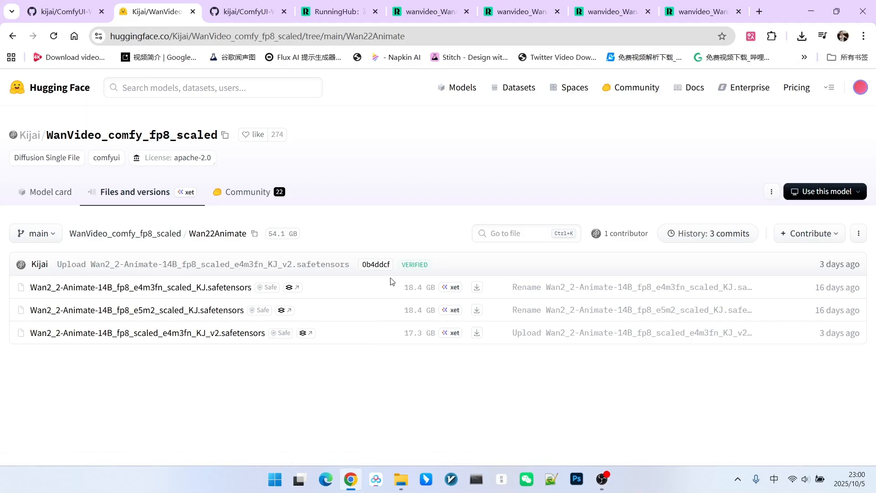
mouse_move(377, 348)
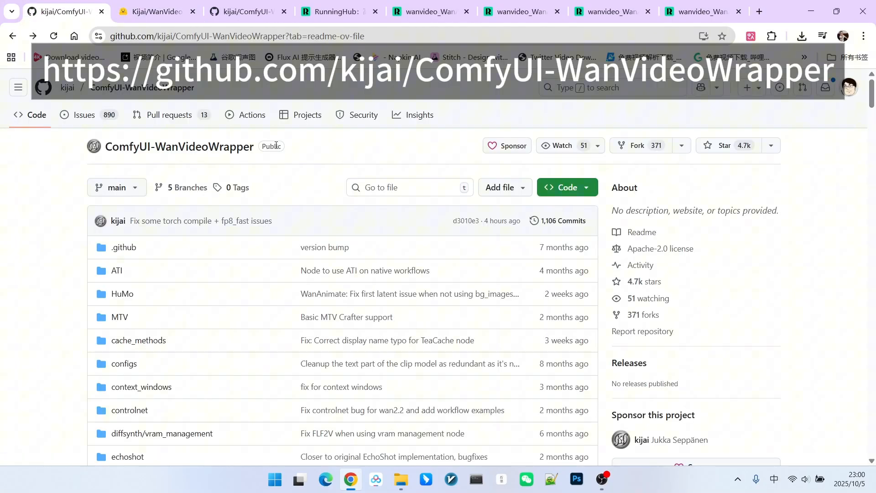
View the example_workflows folder with the WanAnimate preprocess example, then return to RunningHub's homepage
scroll(down, 3)
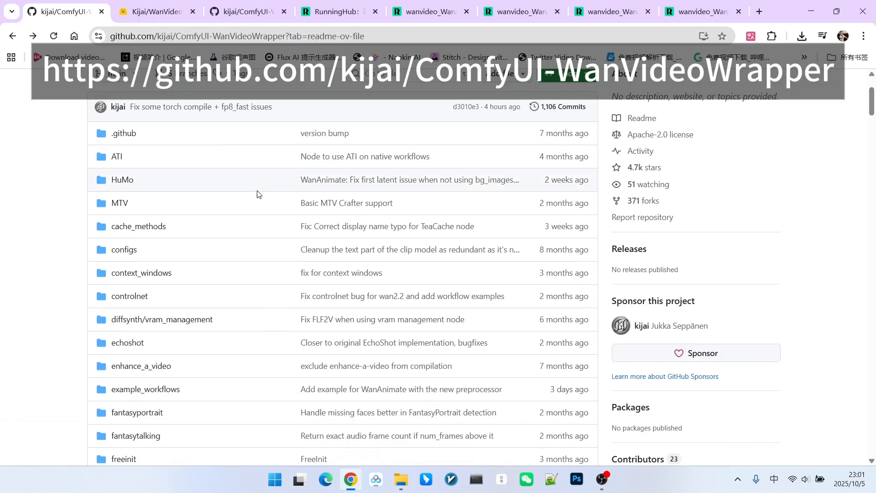
click(145, 389)
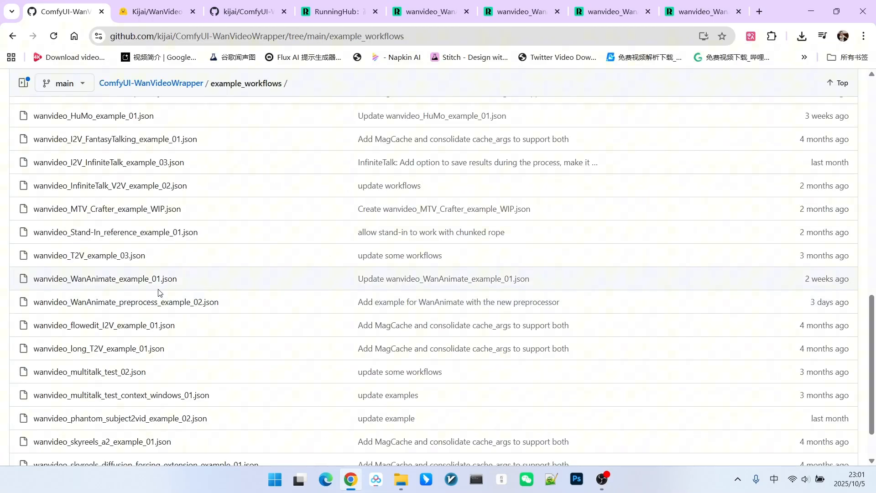
mouse_move(116, 302)
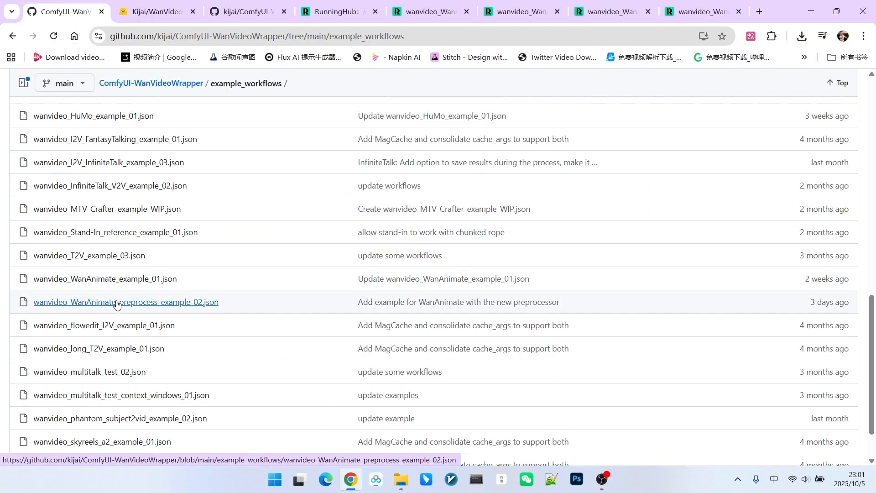
mouse_move(192, 305)
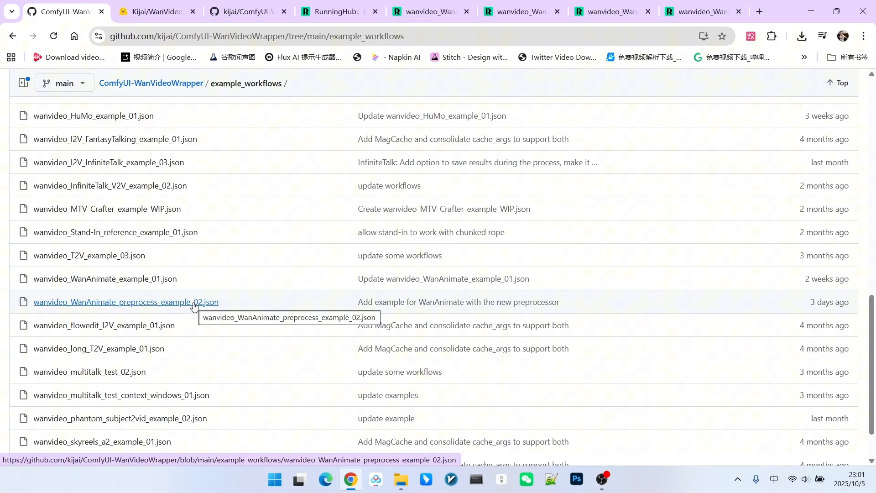
mouse_move(271, 217)
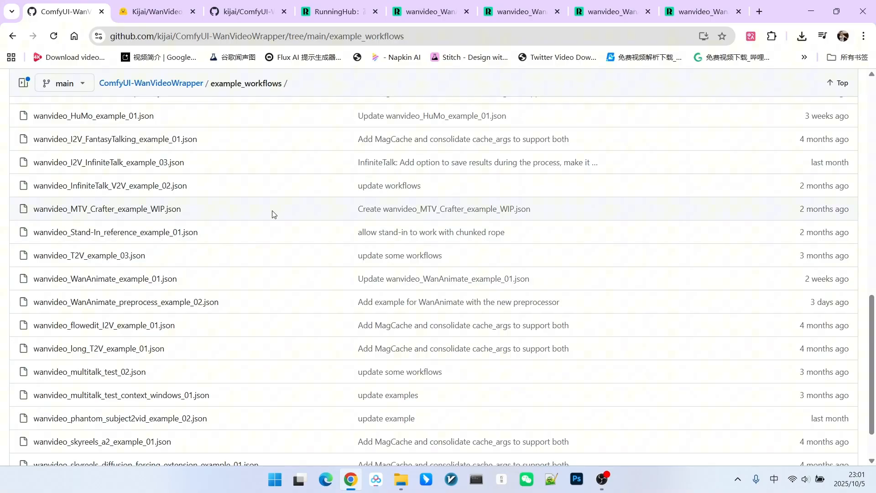
click(708, 11)
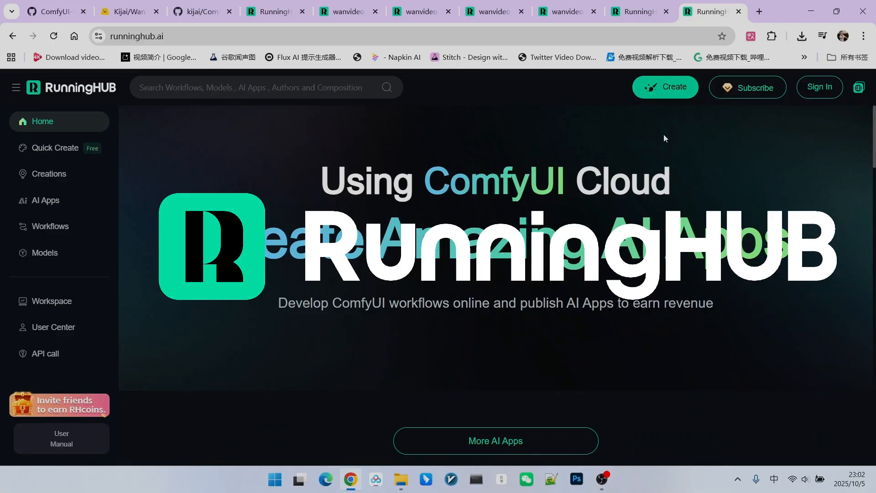
Zoom into the Model Links note listing model, LoRA, text encoder and VAE download links
click(567, 11)
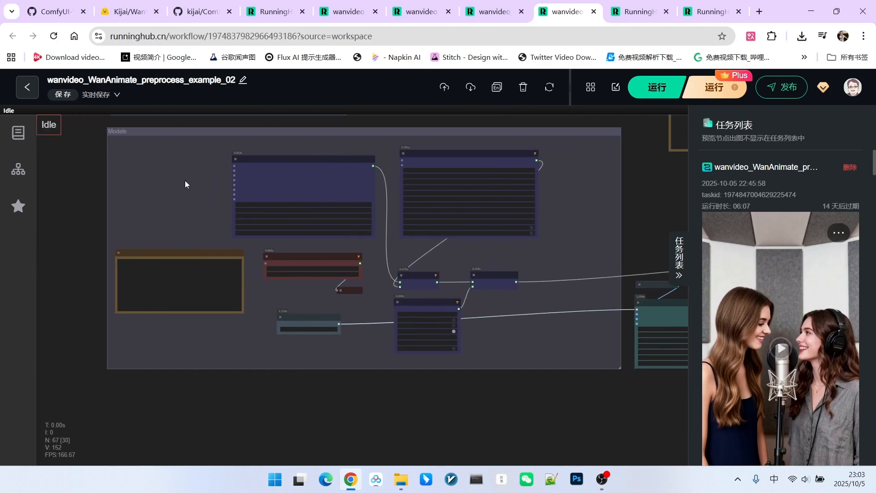
scroll(up, 3)
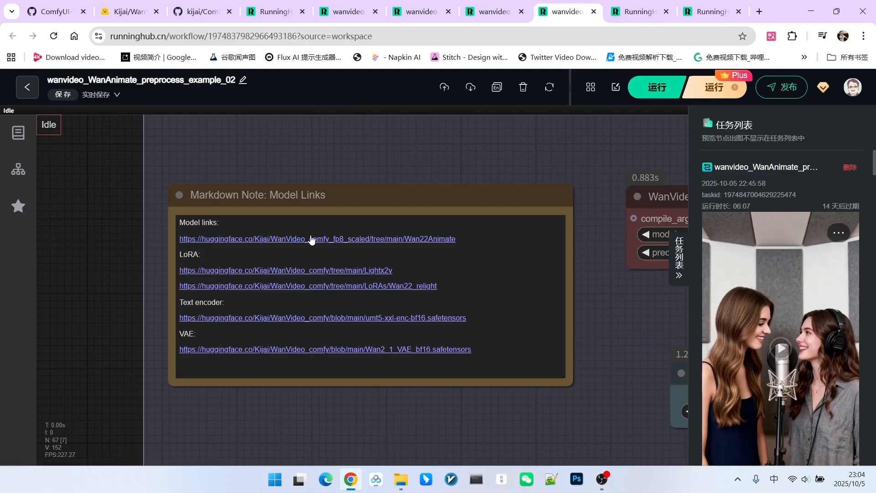
mouse_move(109, 275)
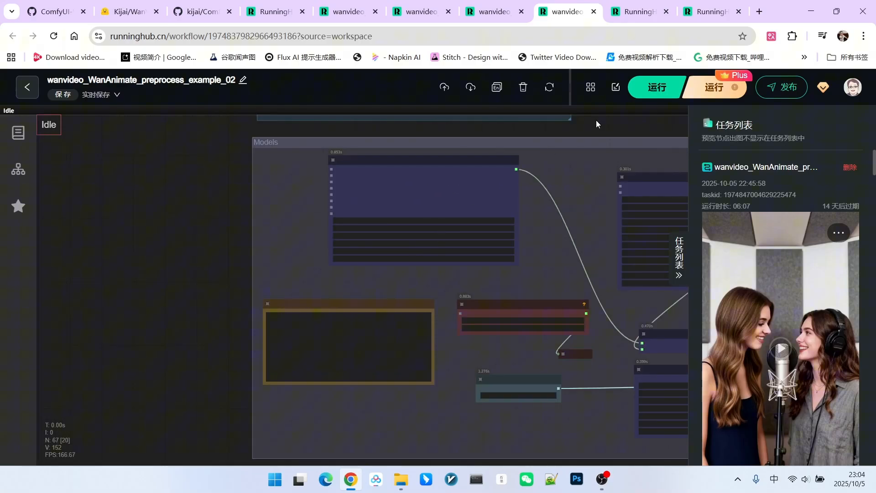
Scroll the canvas to the WanAnimatePreprocess nodes #172 and #173 beside Video Combine
scroll(down, 3)
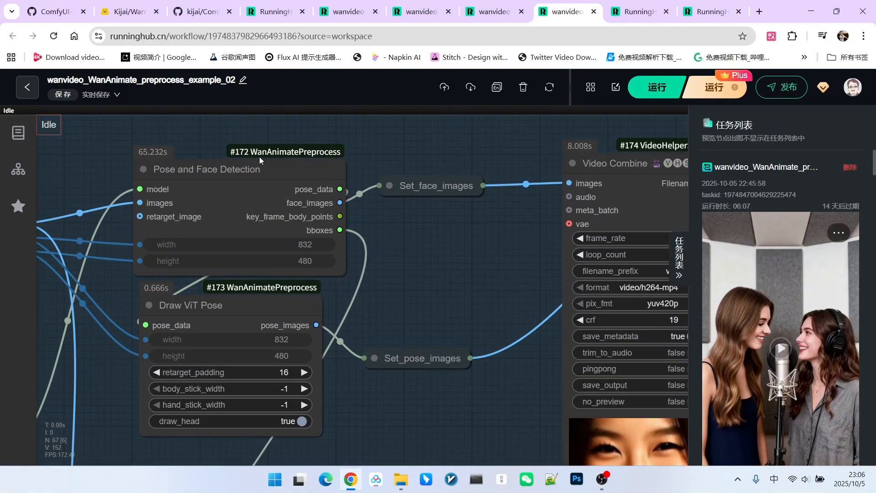
mouse_move(330, 157)
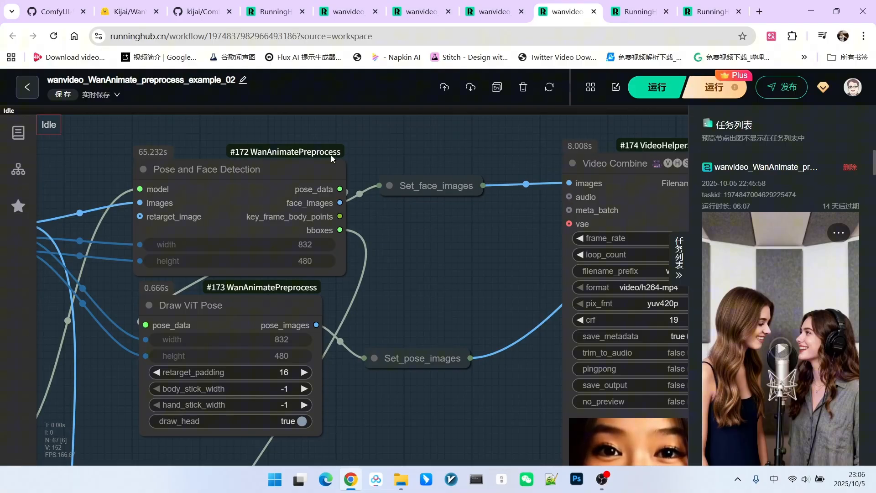
Browse Kijai's ComfyUI-WanAnimatePreprocess repo files, then return to the example 02 workflow canvas
click(190, 11)
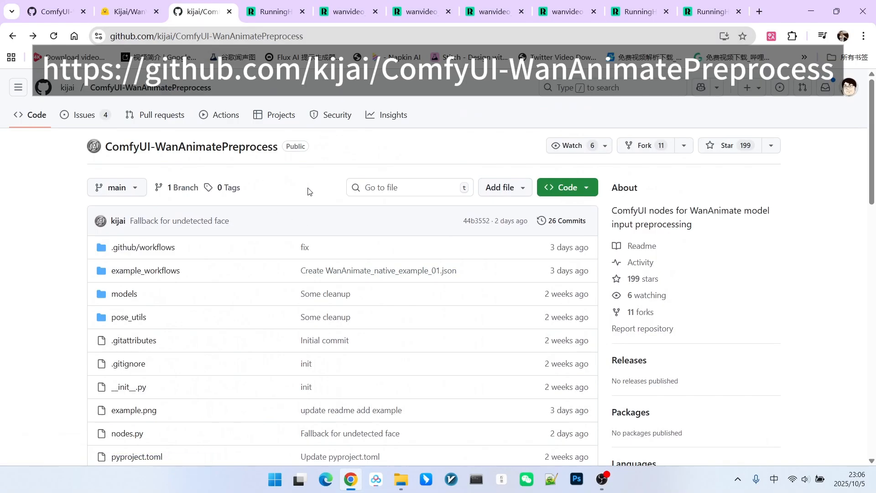
scroll(down, 3)
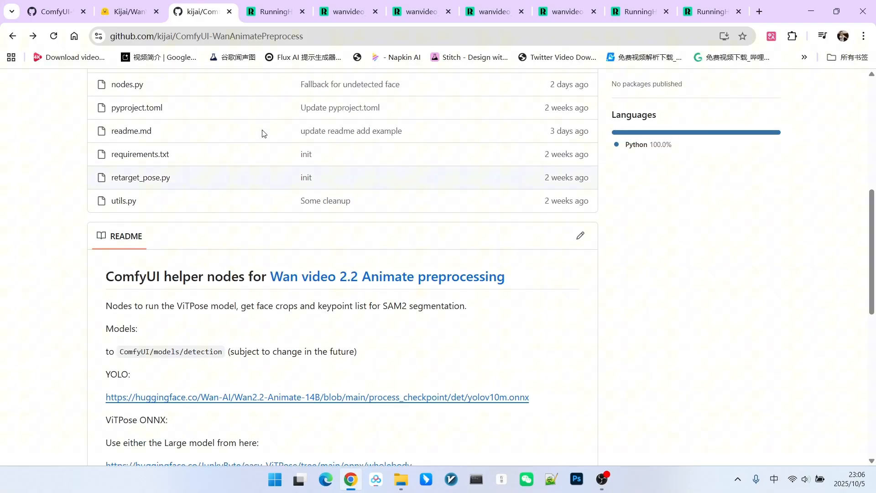
scroll(up, 3)
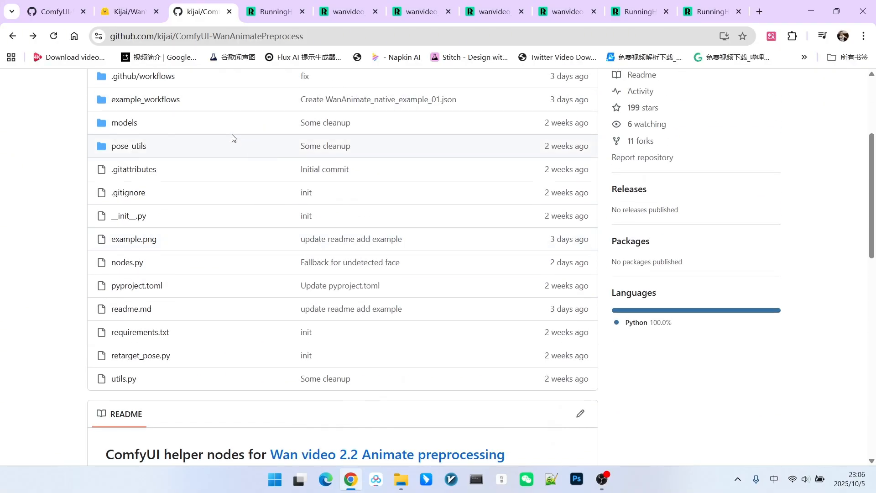
mouse_move(252, 88)
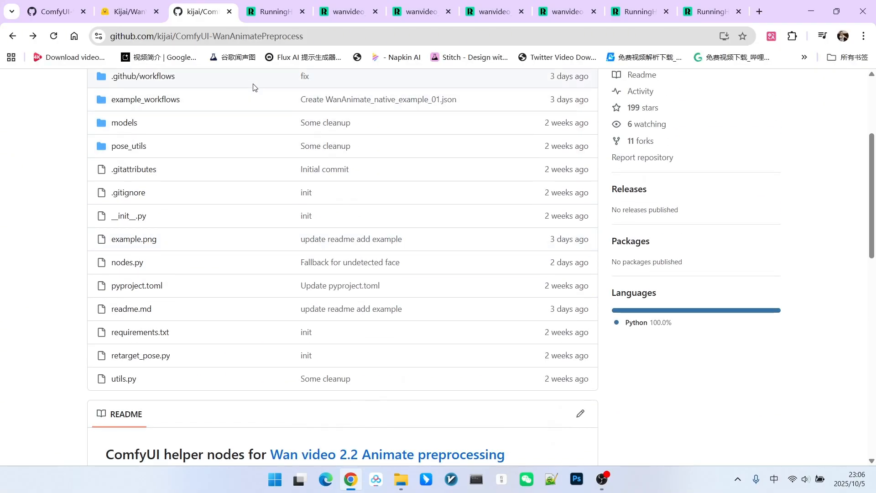
click(563, 11)
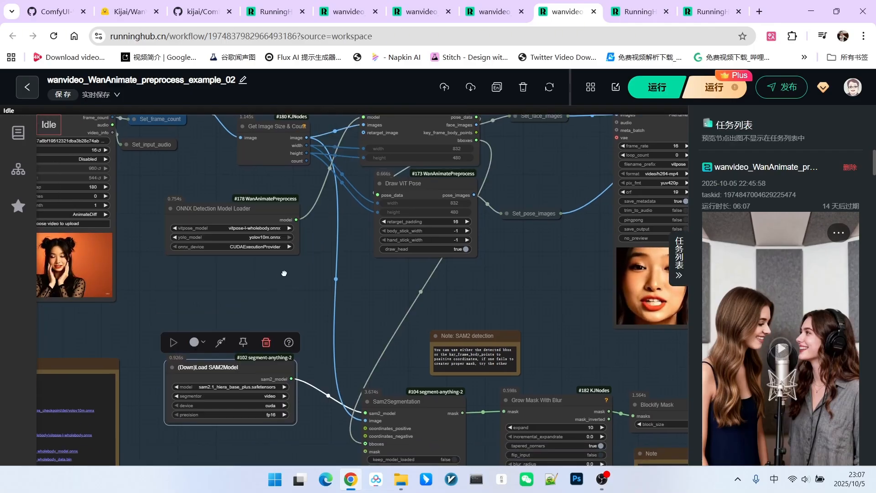
scroll(up, 3)
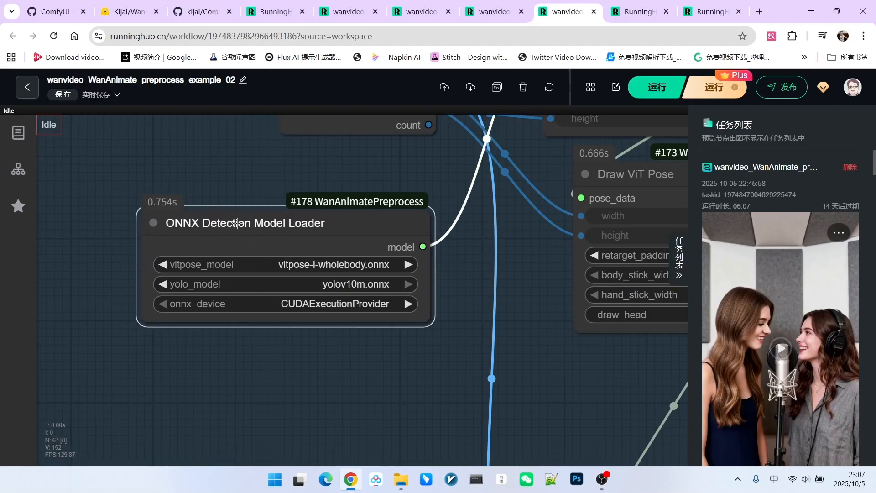
click(244, 222)
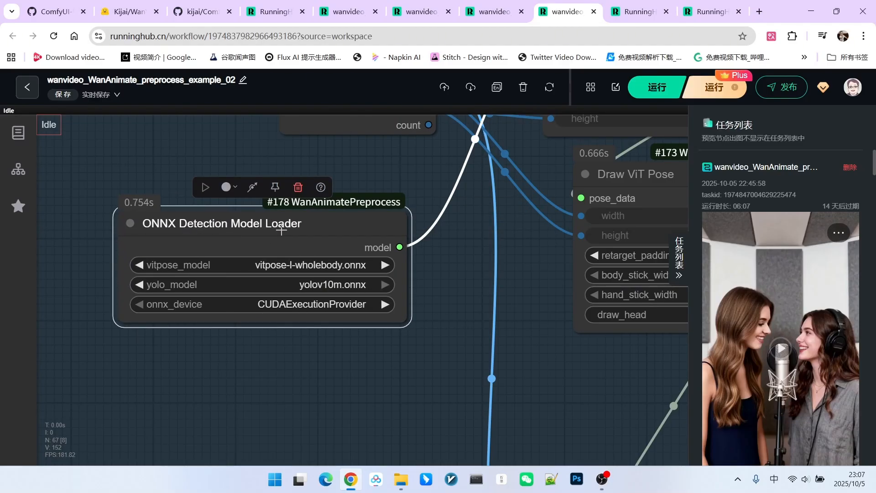
mouse_move(146, 211)
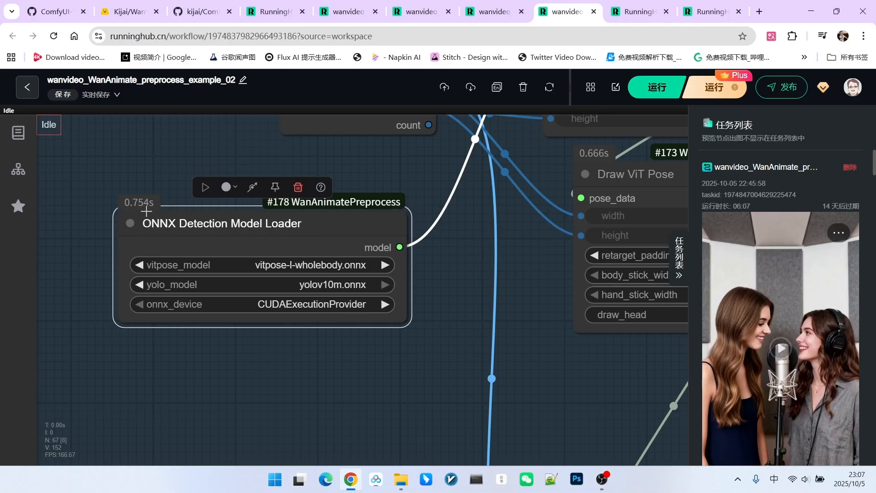
mouse_move(173, 224)
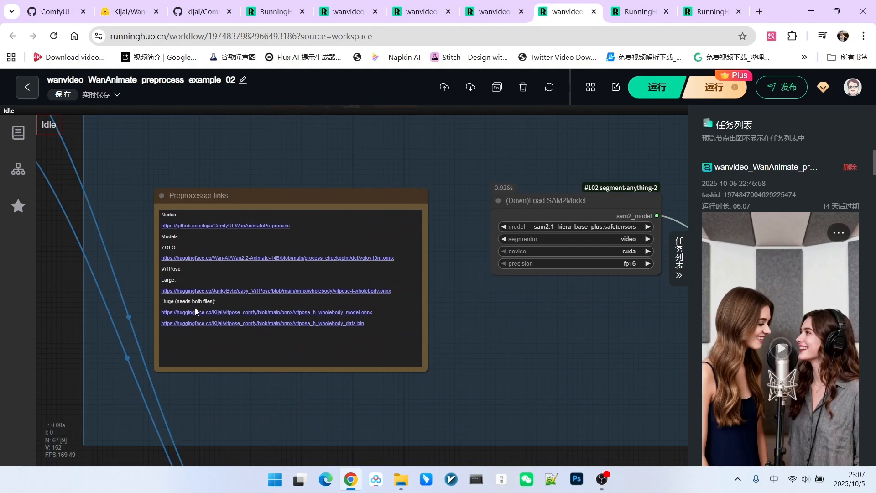
click(197, 196)
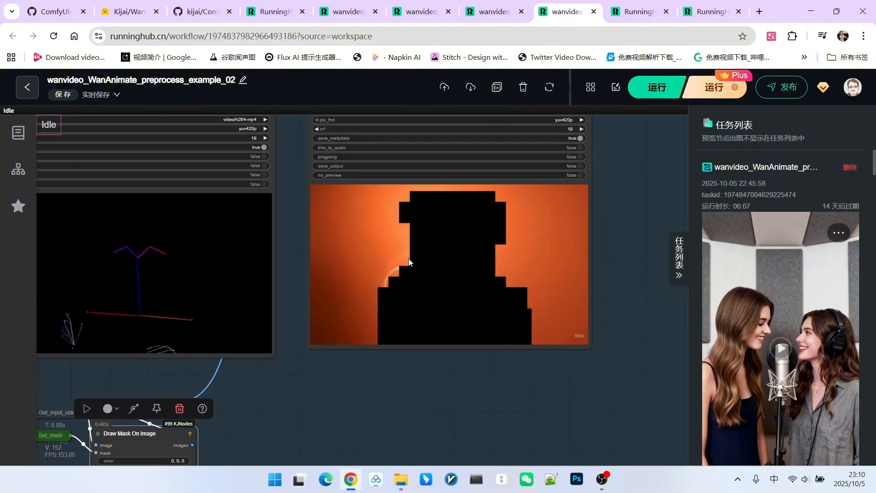
mouse_move(445, 303)
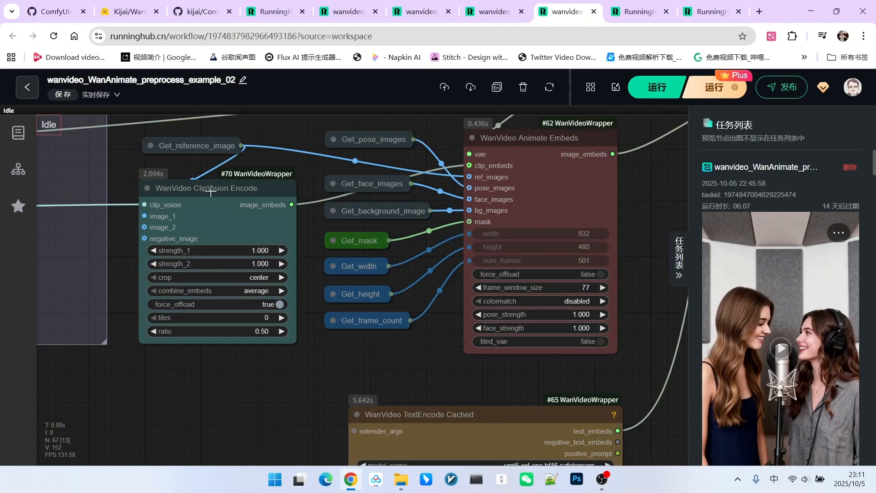
scroll(down, 3)
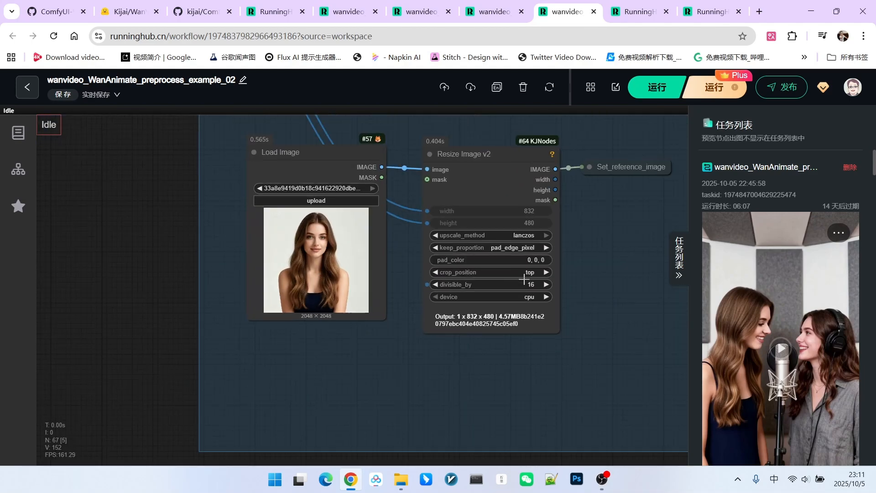
click(458, 153)
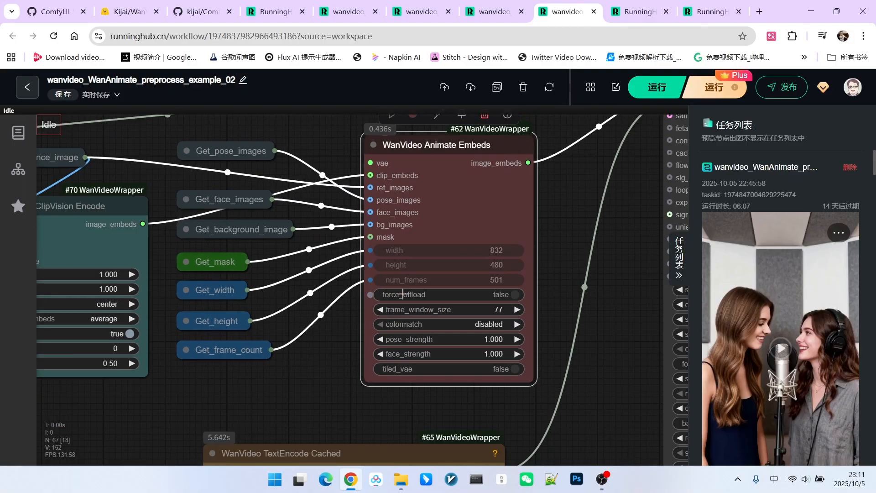
mouse_move(393, 225)
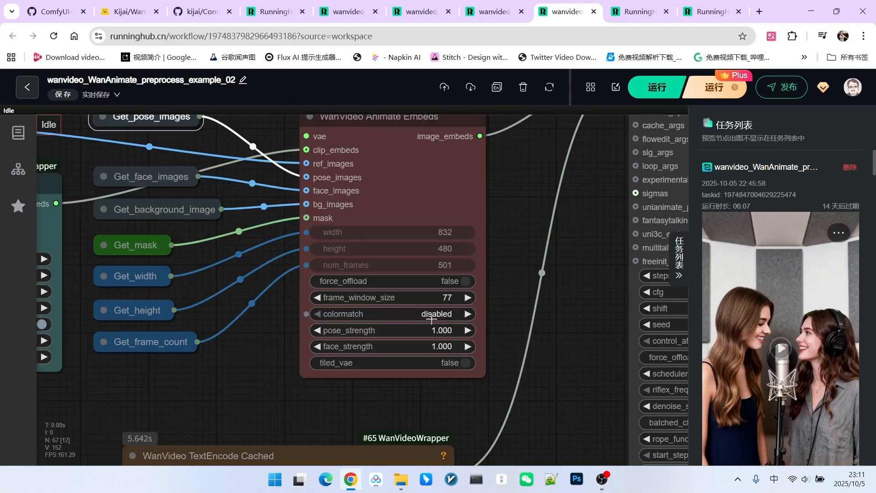
mouse_move(385, 293)
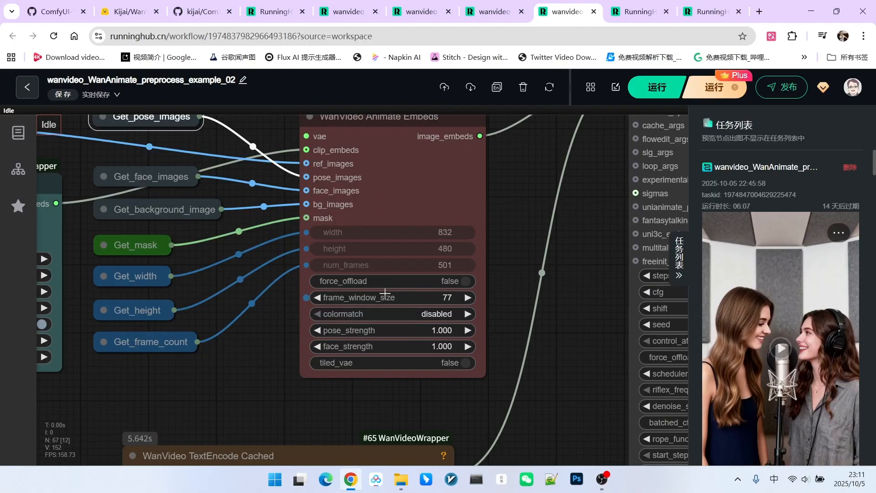
mouse_move(482, 321)
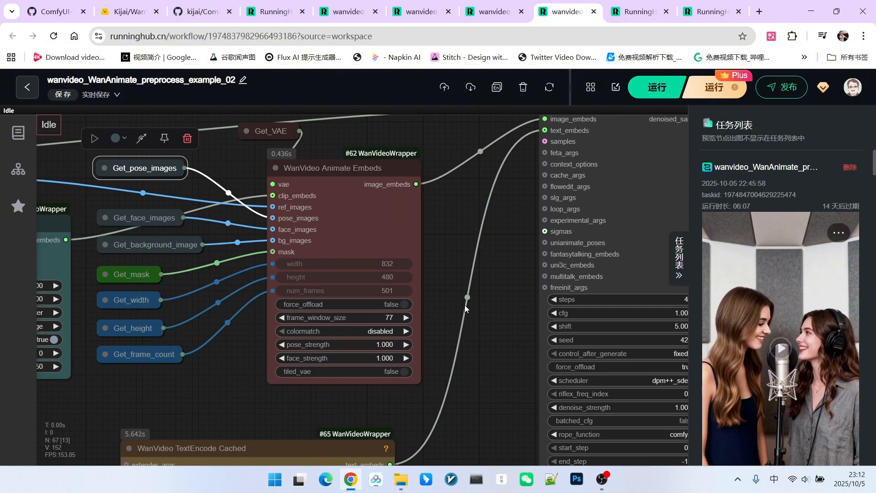
scroll(down, 3)
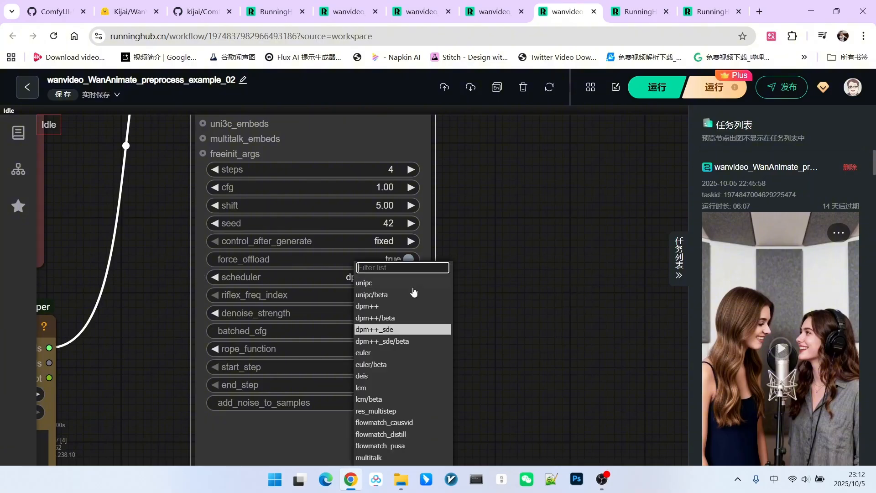
click(373, 329)
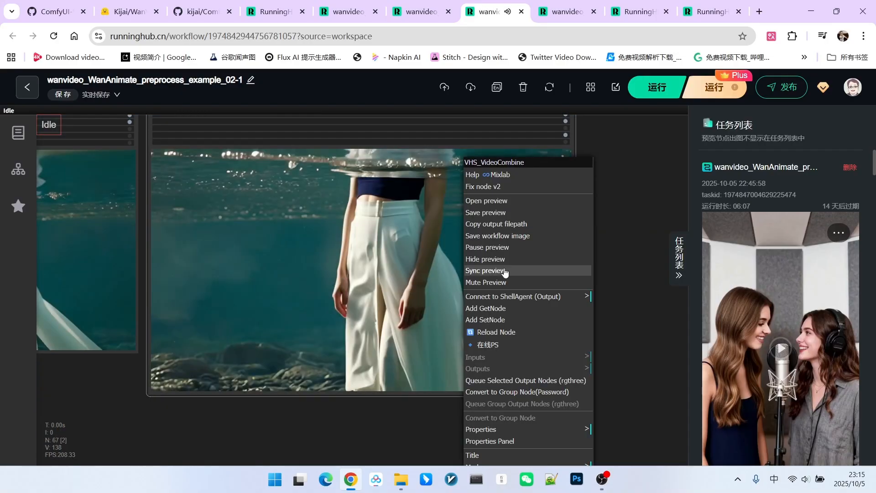
Sync preview on the VHS_VideoCombine node to show the two lake-wading output videos
click(486, 271)
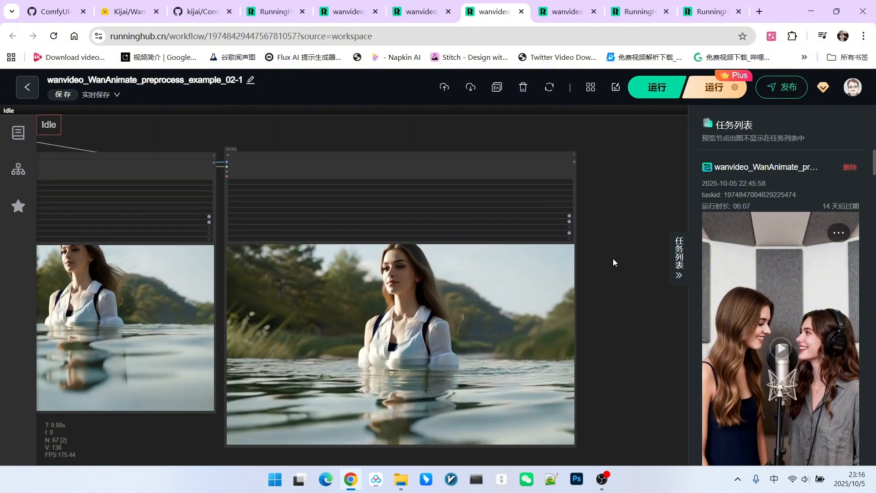
scroll(down, 3)
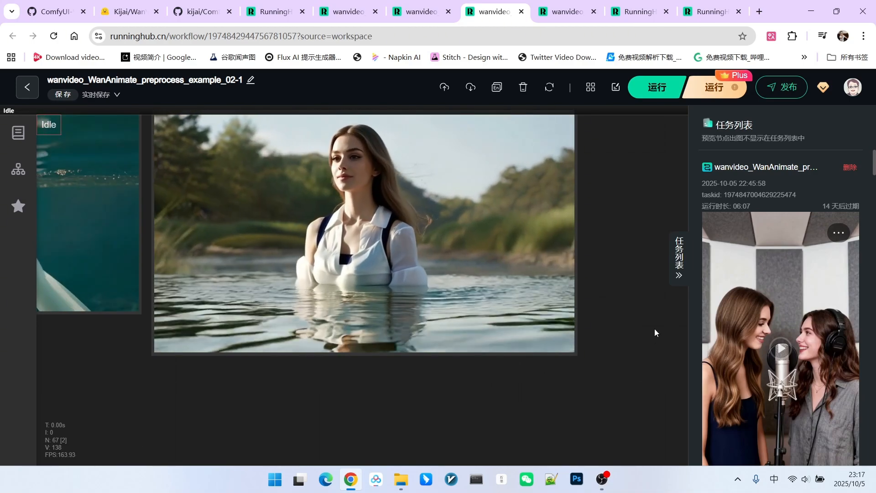
Switch to the example 02-2 workflow and scroll its canvas toward the 02-3 node graph
click(416, 11)
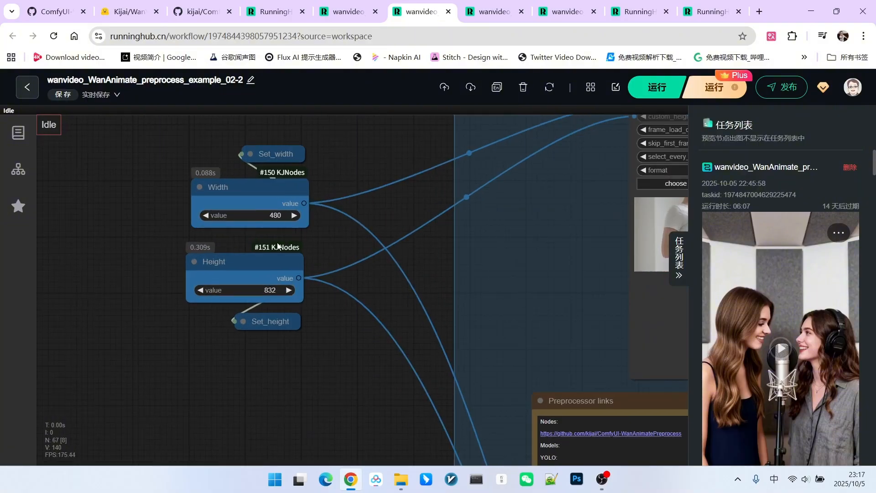
scroll(down, 3)
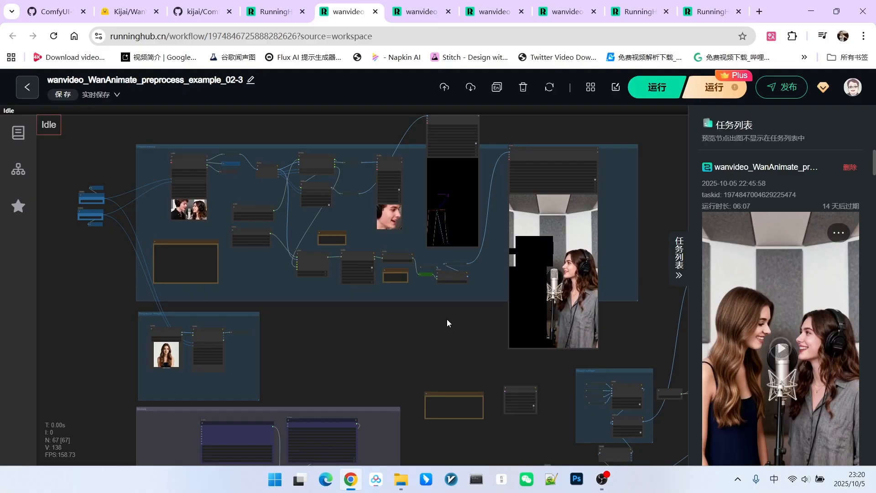
Zoom out so the whole 02-3 graph and its two studio-singer output videos fit in view
scroll(down, 3)
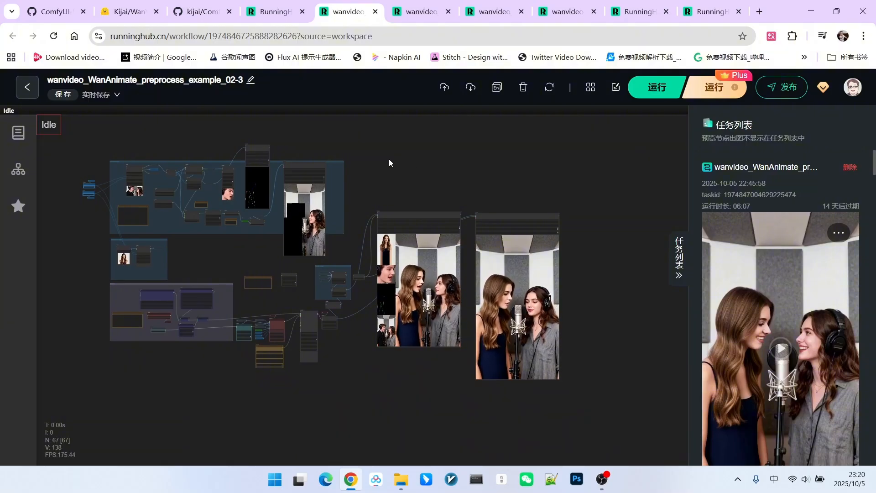